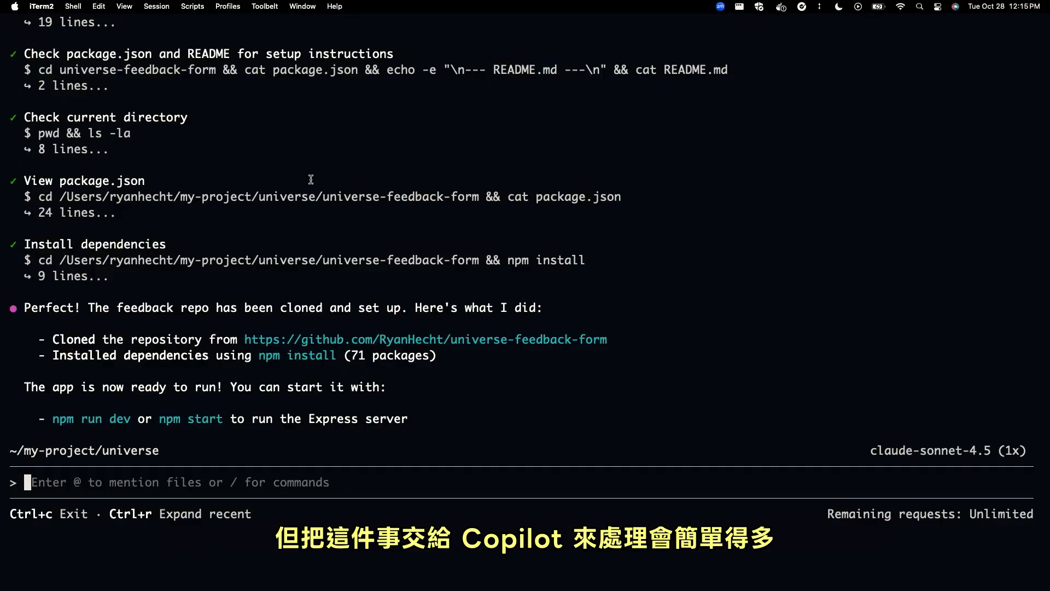
type("What is currently using port 3000?")
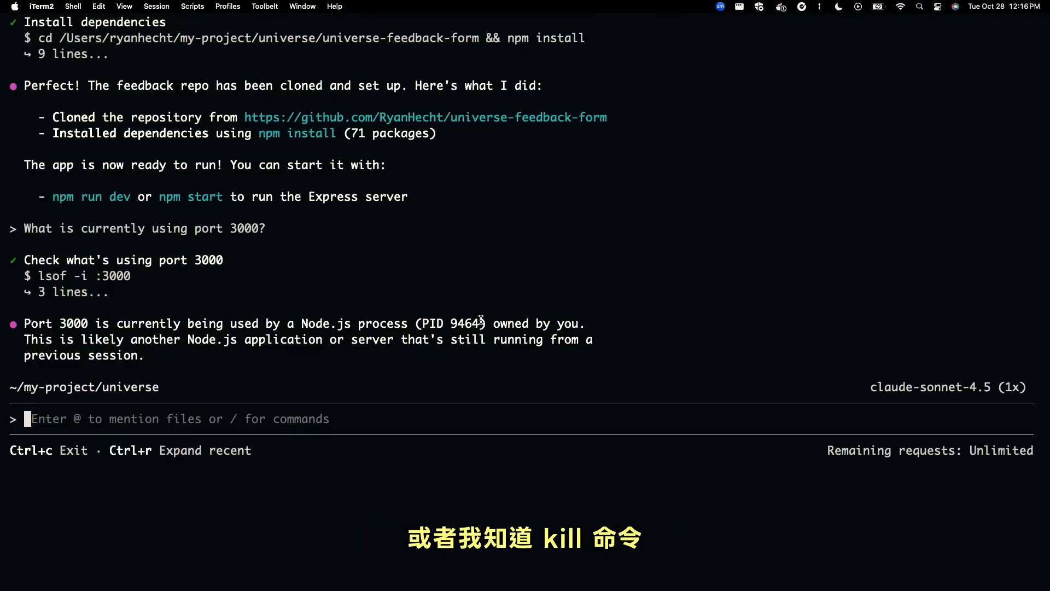
type("!k")
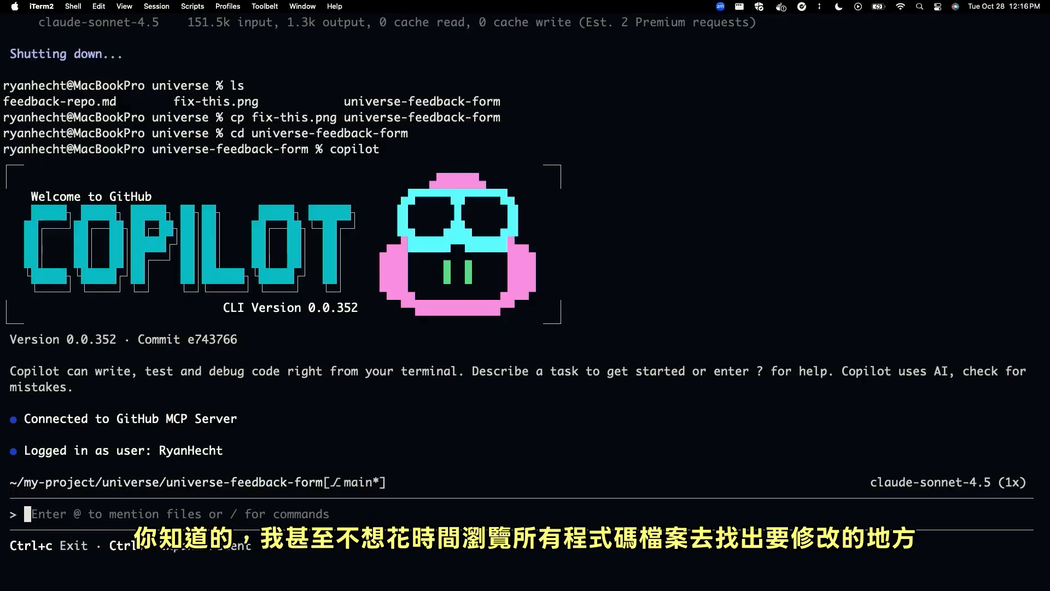
type("Fix the bug shown in @fix")
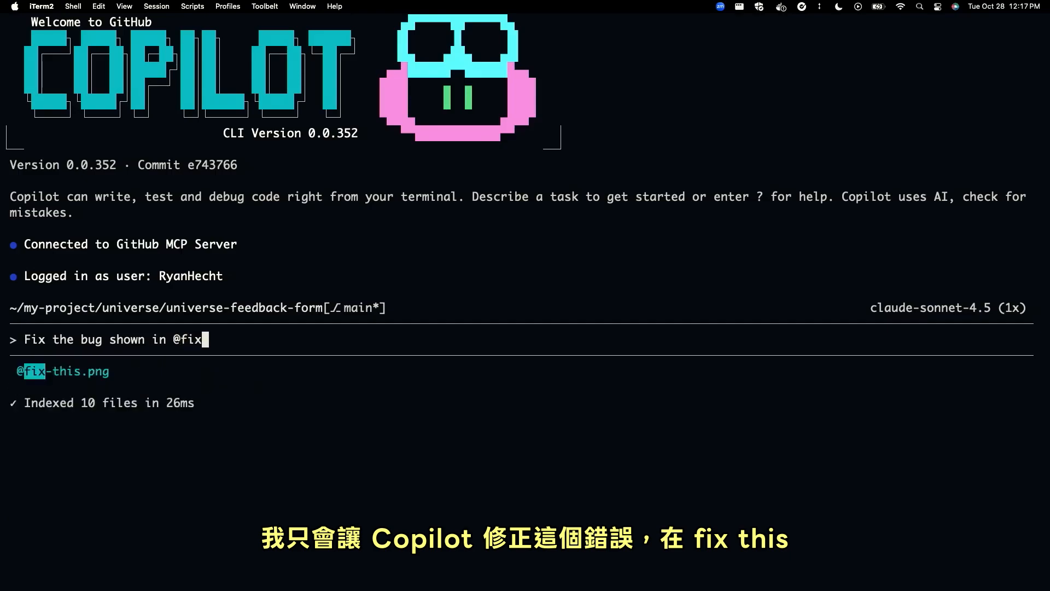